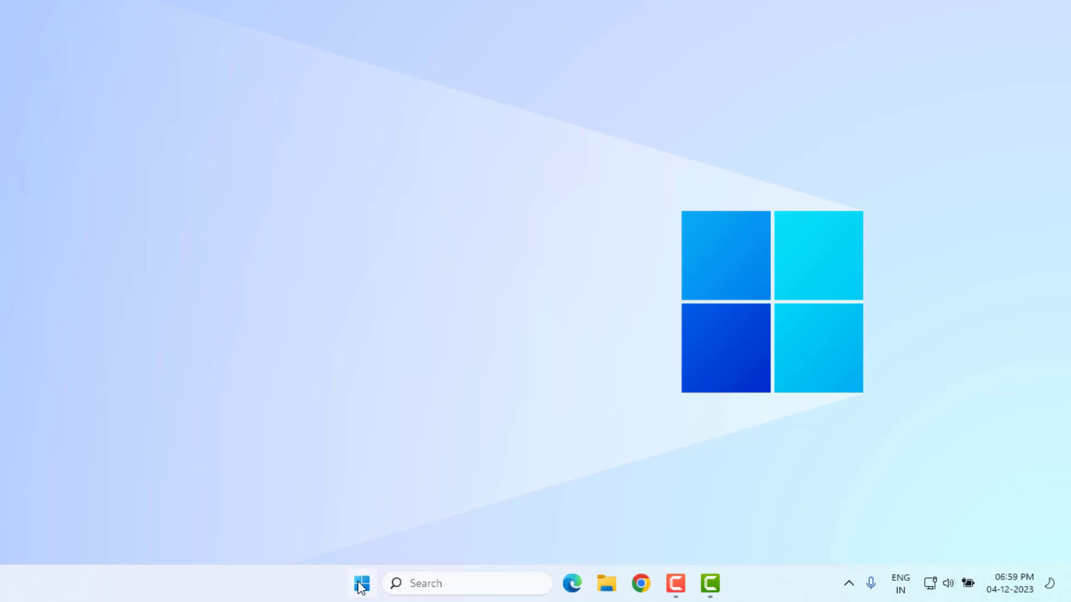
- Launch Settings from the Start menu's pinned apps
click(362, 583)
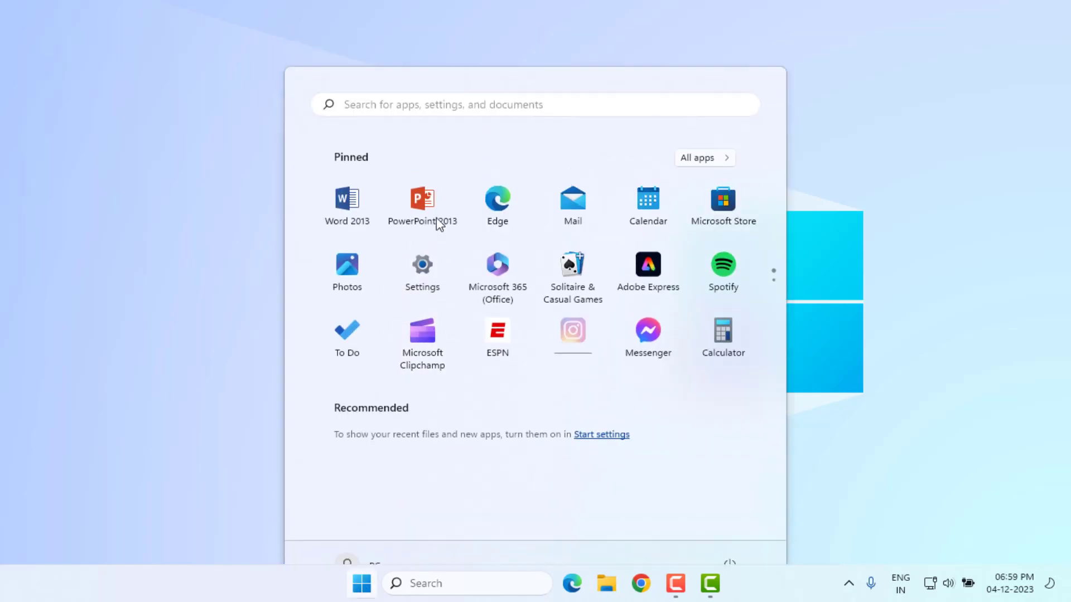
click(422, 267)
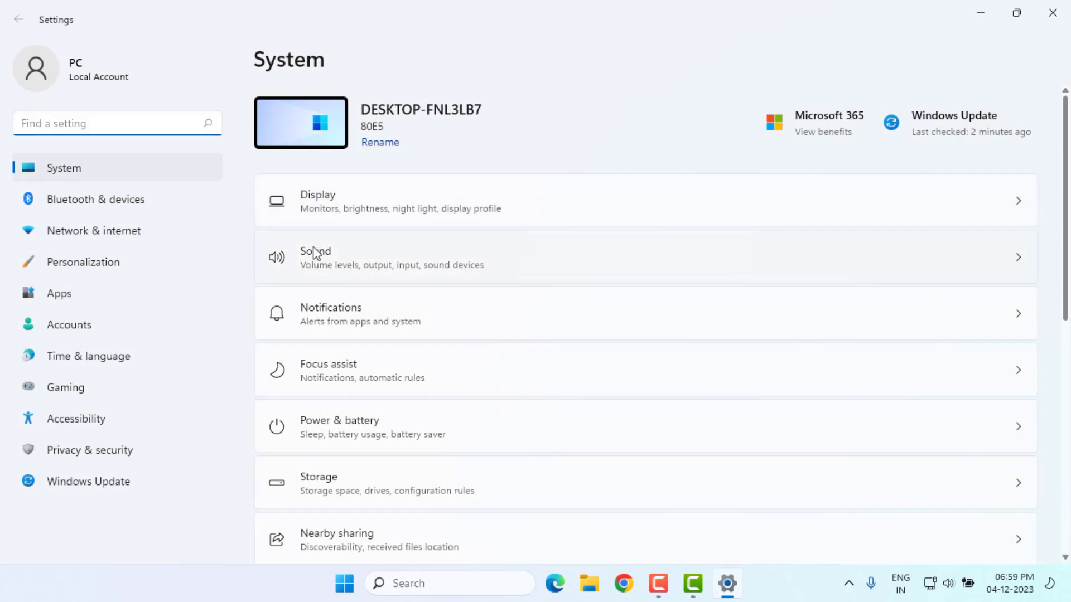
- Open Installed apps and the Movies & TV advanced options page
click(59, 293)
text(movie)
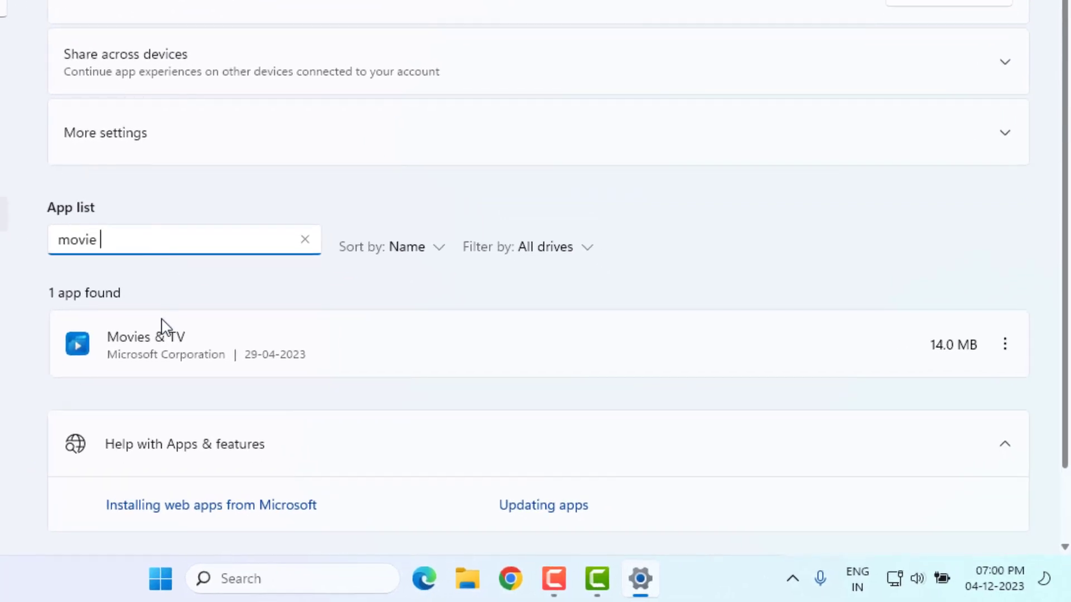
mouse_move(931, 377)
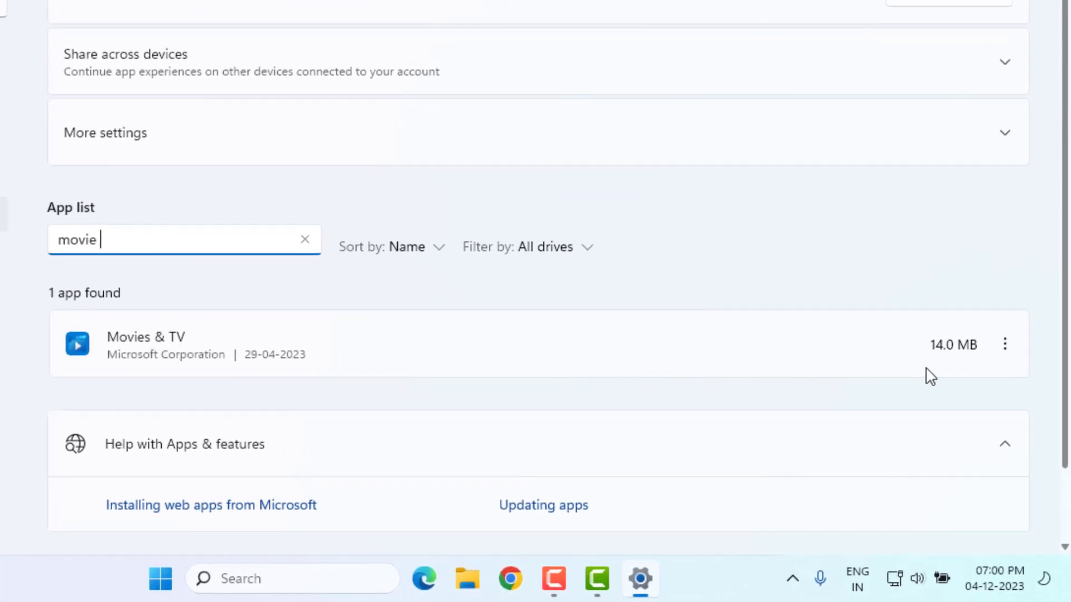
click(1004, 344)
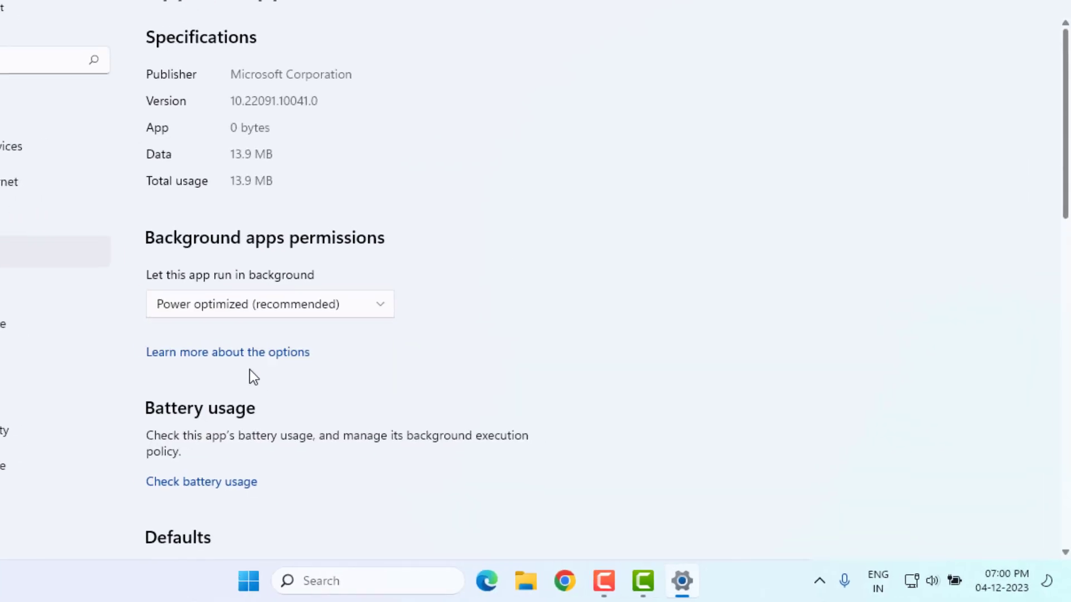
- Repair Movies & TV, confirm resetting its data, then close Settings
scroll(down, 3)
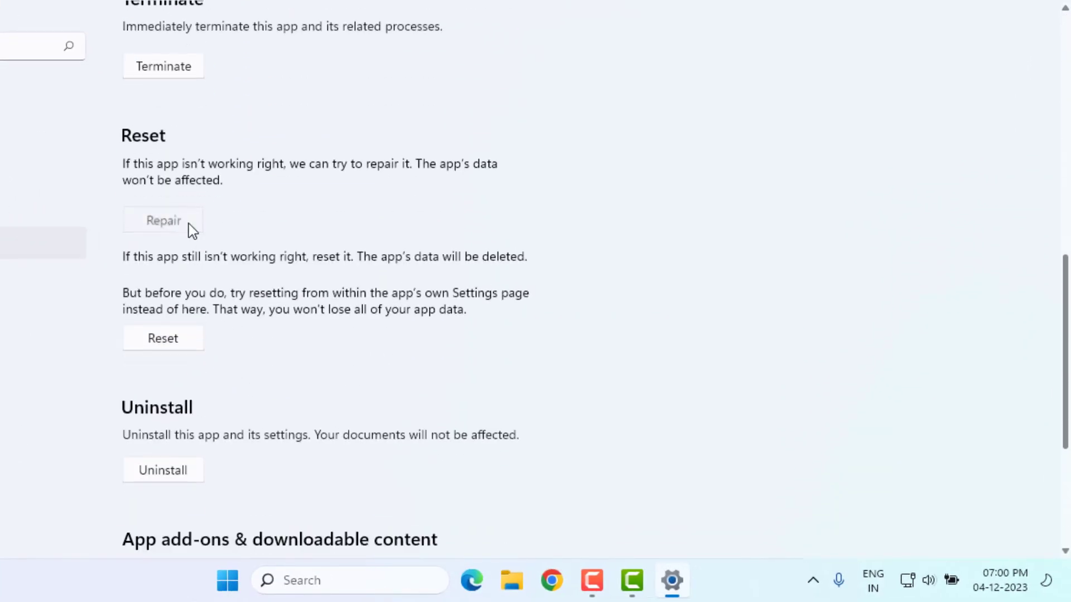
click(164, 219)
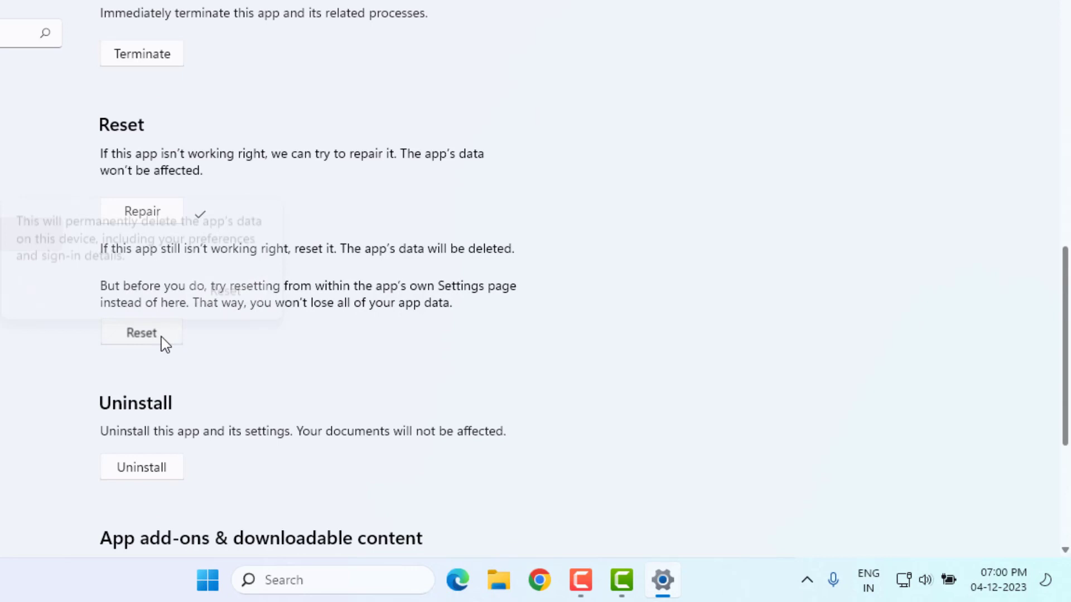
click(141, 333)
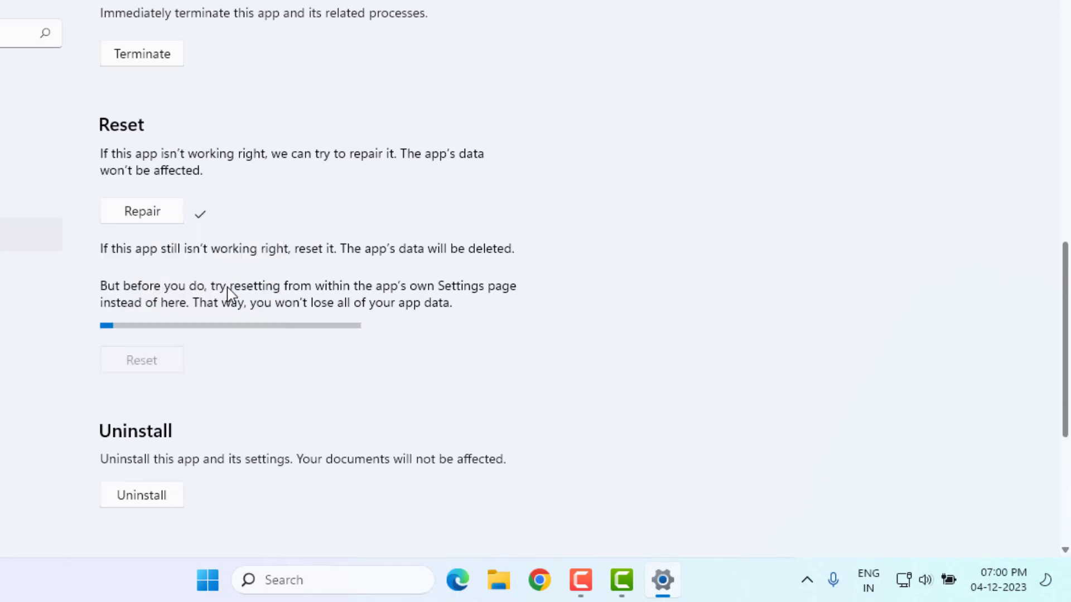
mouse_move(248, 335)
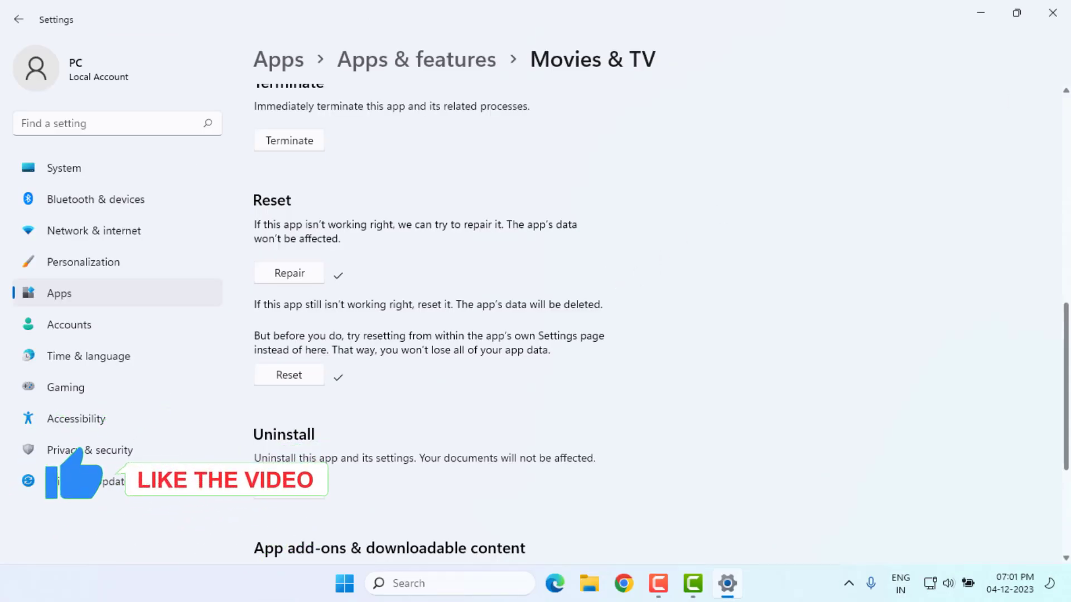
click(1052, 13)
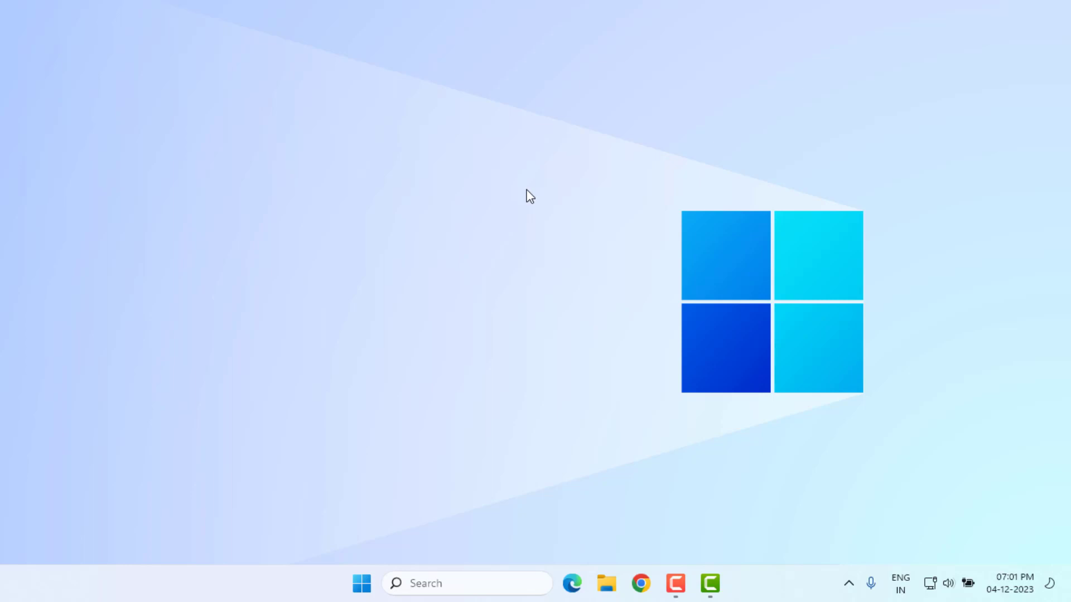
- Search the Start menu for 'store' to surface Microsoft Store
click(361, 583)
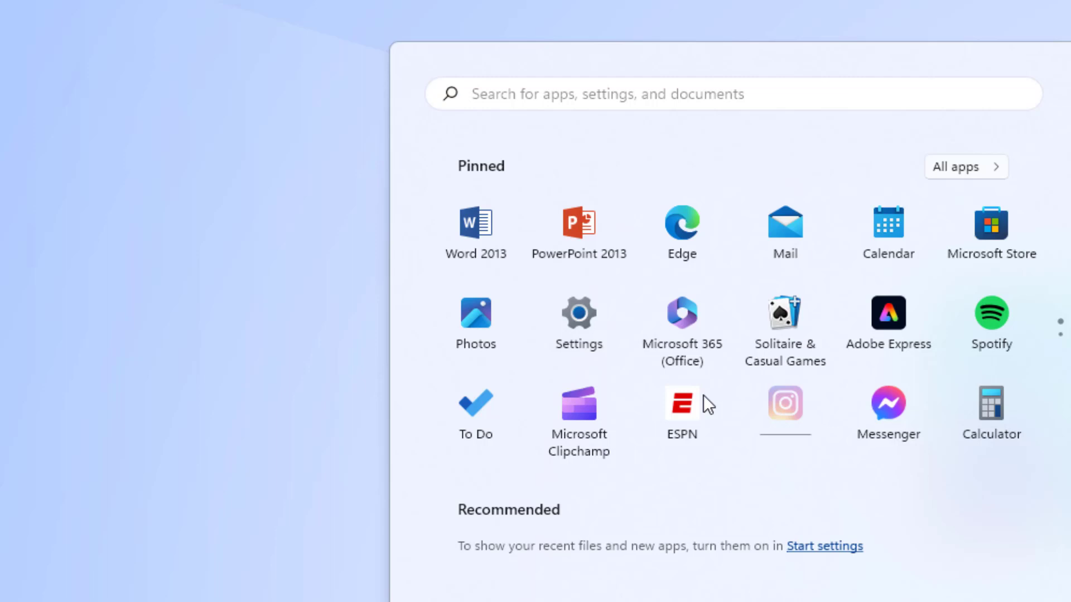
text(store)
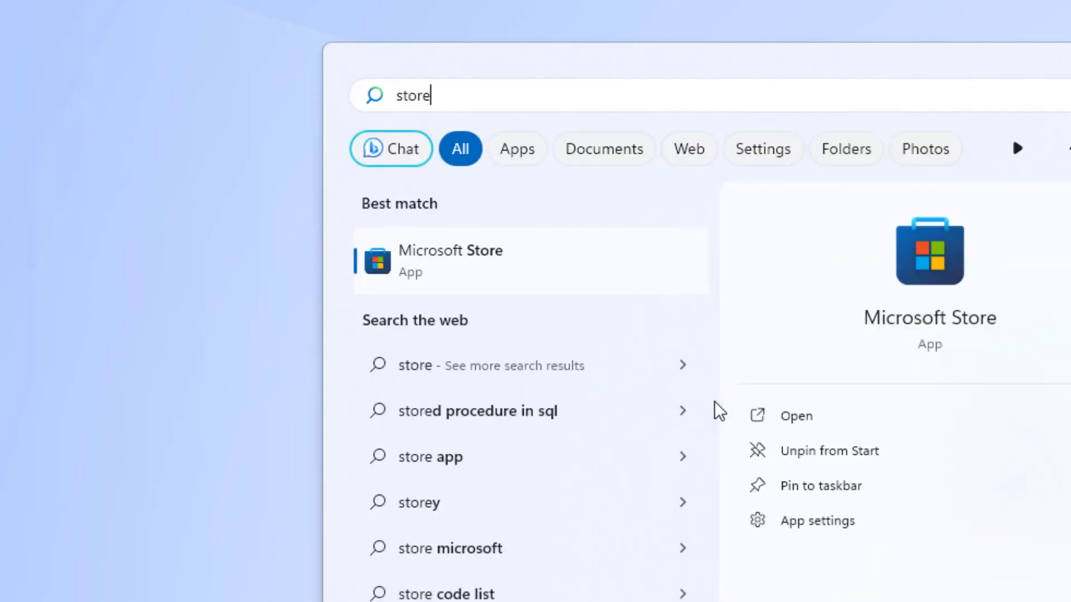
mouse_move(746, 398)
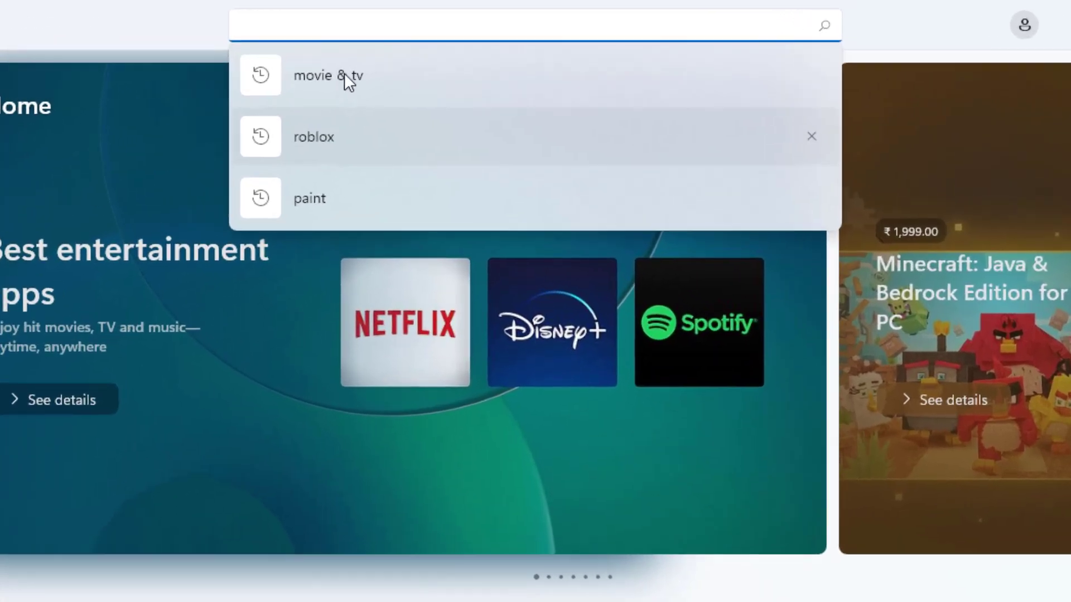
- Rerun the 'movie & tv' Store search to view the app page, then close Store
click(321, 83)
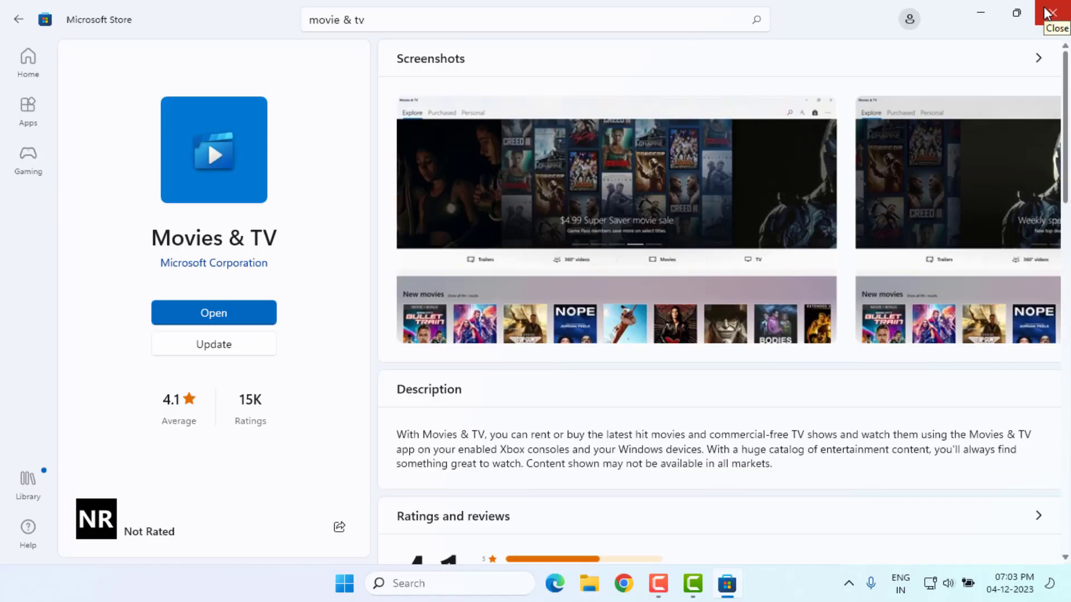
click(1057, 12)
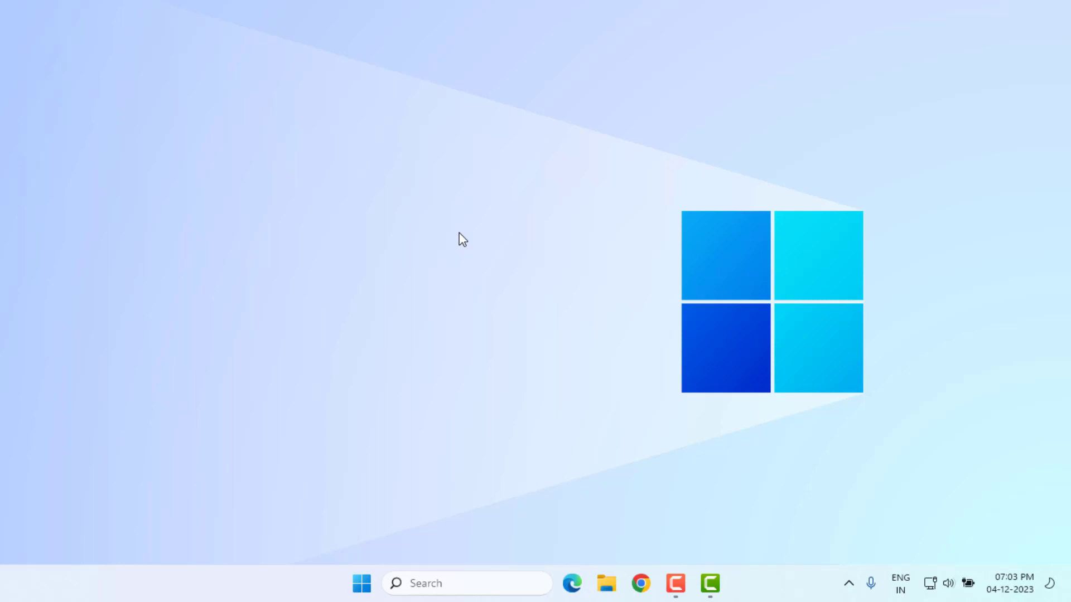